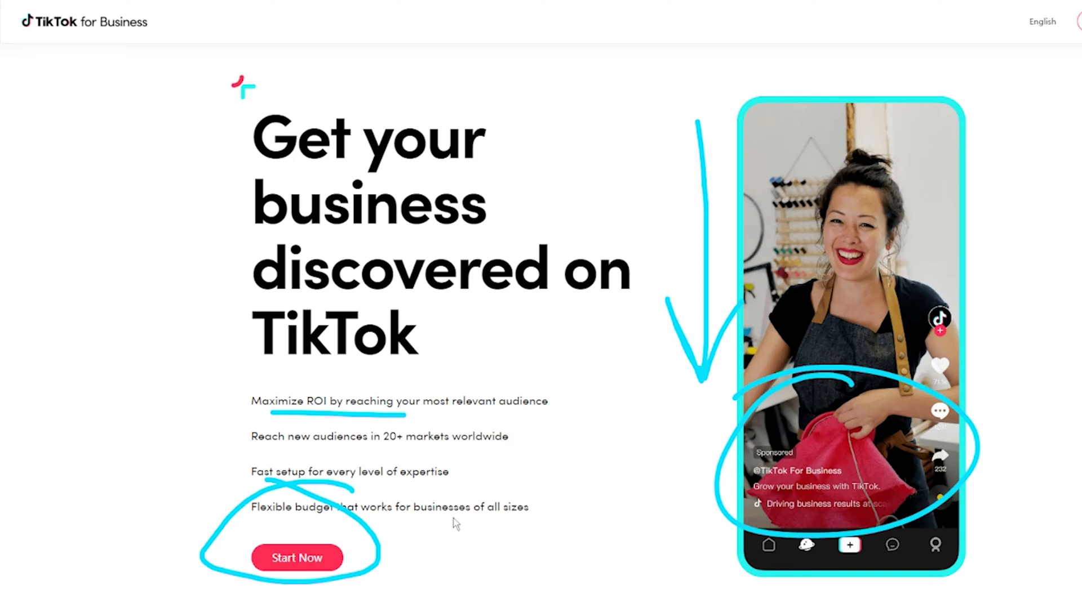
- Start the Create Advertiser Account sign-up and begin entering the account email
{"action": "left_click", "coordinate": [297, 558]}
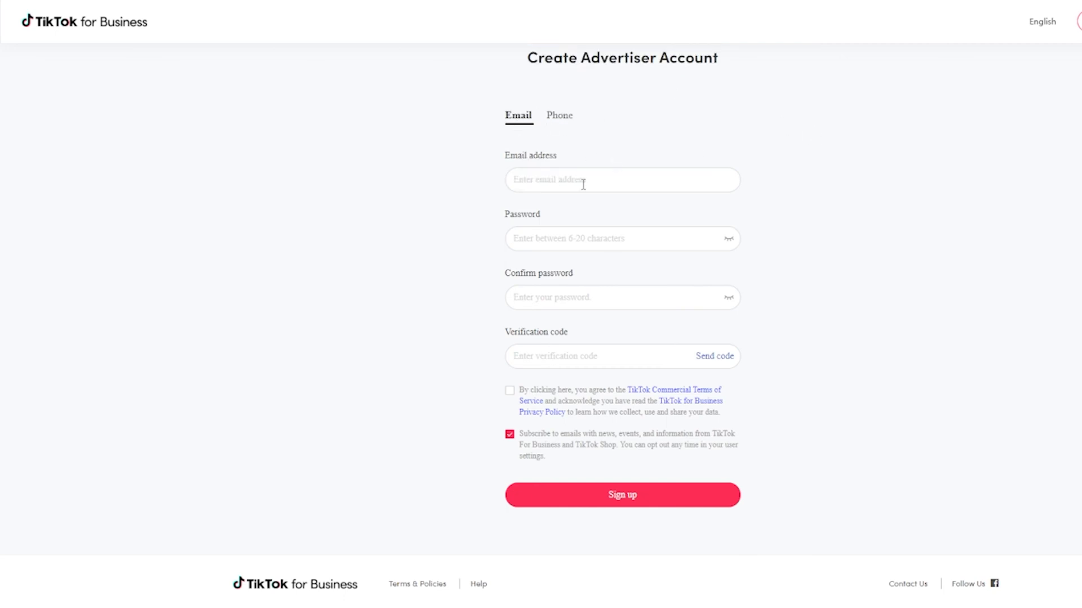
{"action": "left_click", "coordinate": [621, 238]}
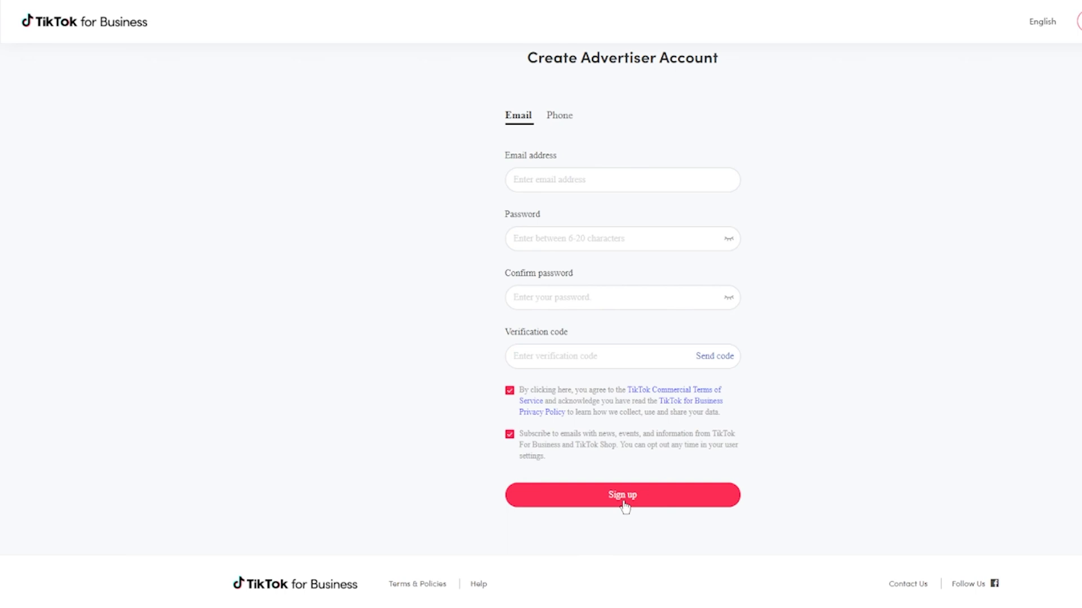
- Submit the sign-up, go through business name and industry, and agree to the TikTok Ads Program Terms
{"action": "left_click", "coordinate": [622, 495]}
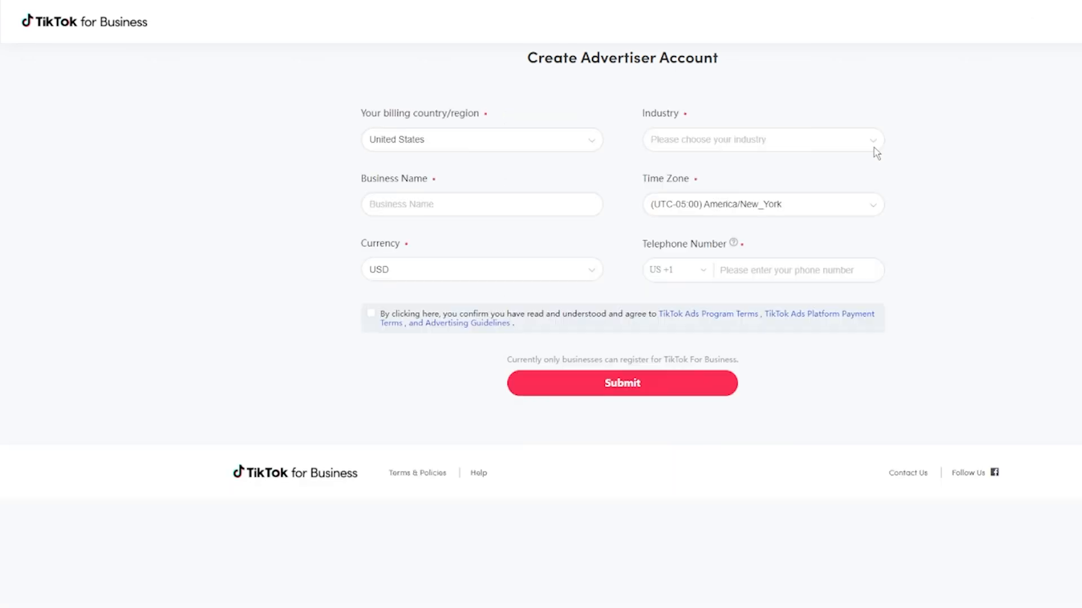
{"action": "mouse_move", "coordinate": [394, 170]}
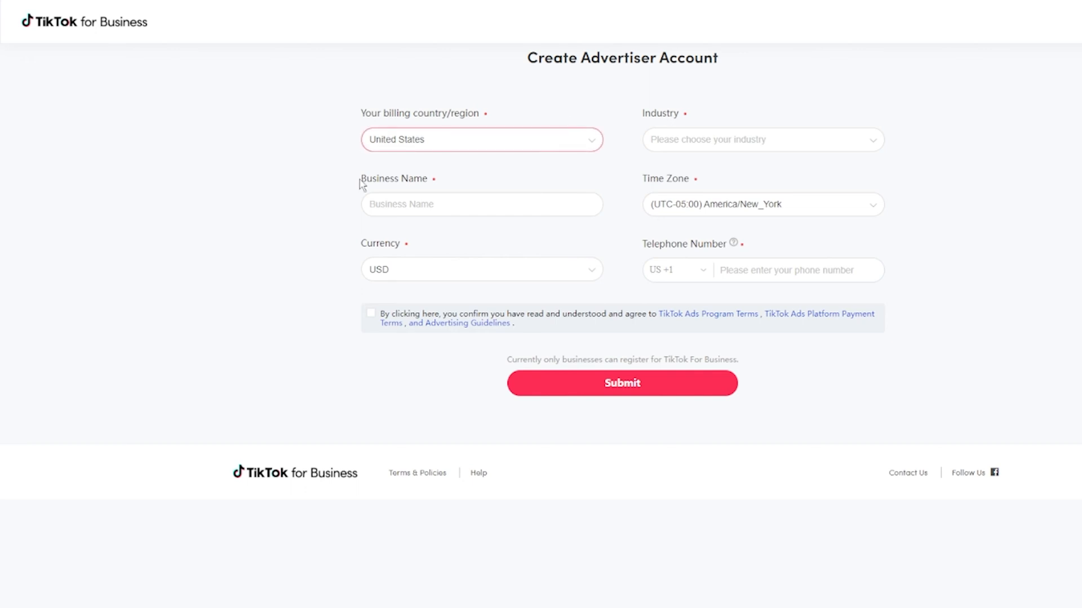
{"action": "left_click", "coordinate": [480, 203]}
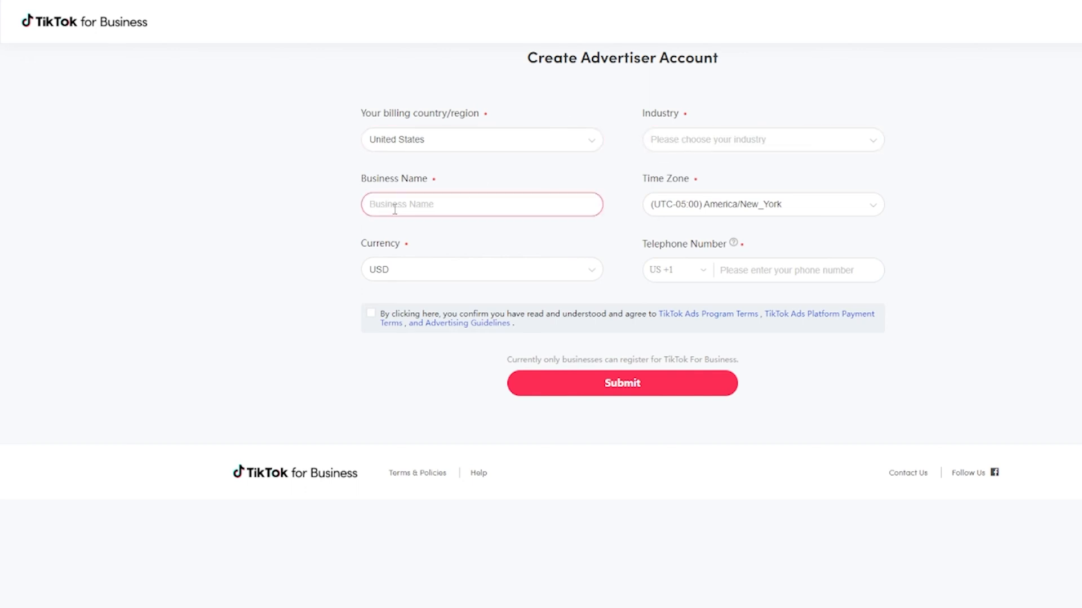
{"action": "left_click", "coordinate": [481, 269]}
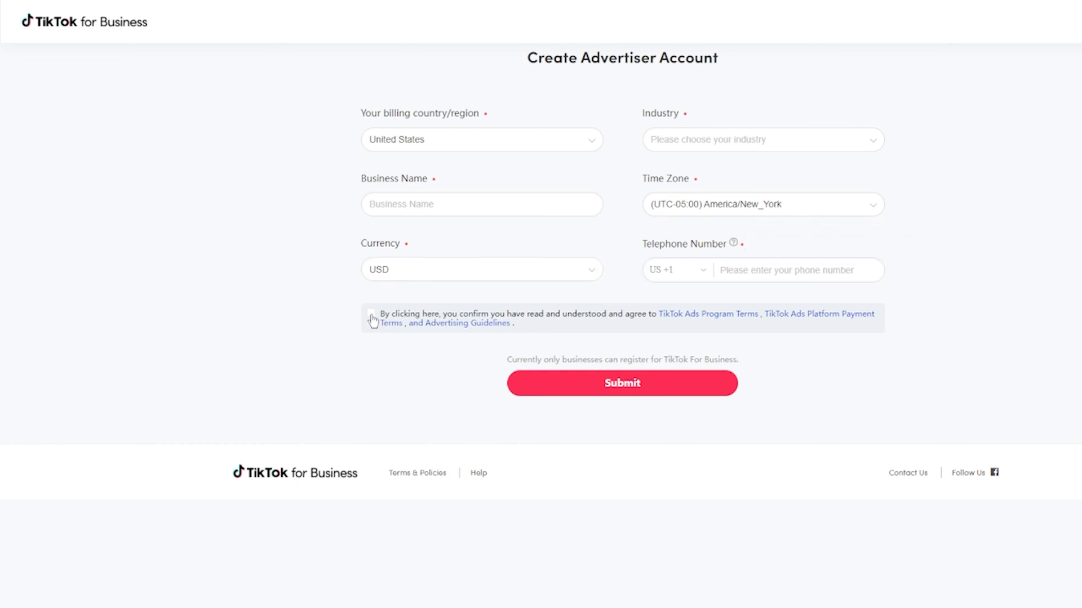
{"action": "left_click", "coordinate": [371, 313]}
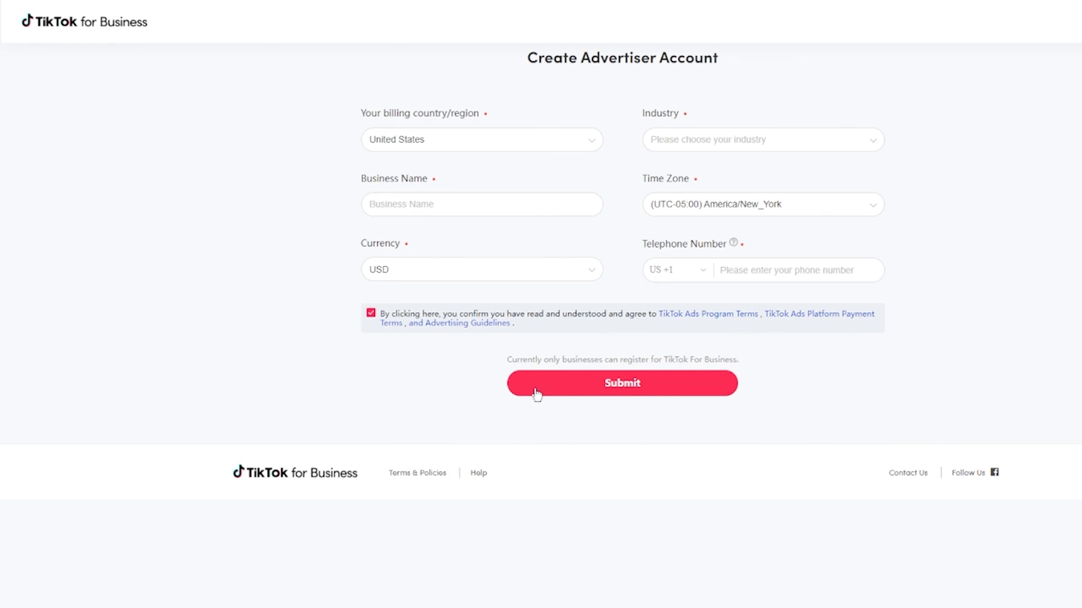
{"action": "mouse_move", "coordinate": [541, 440]}
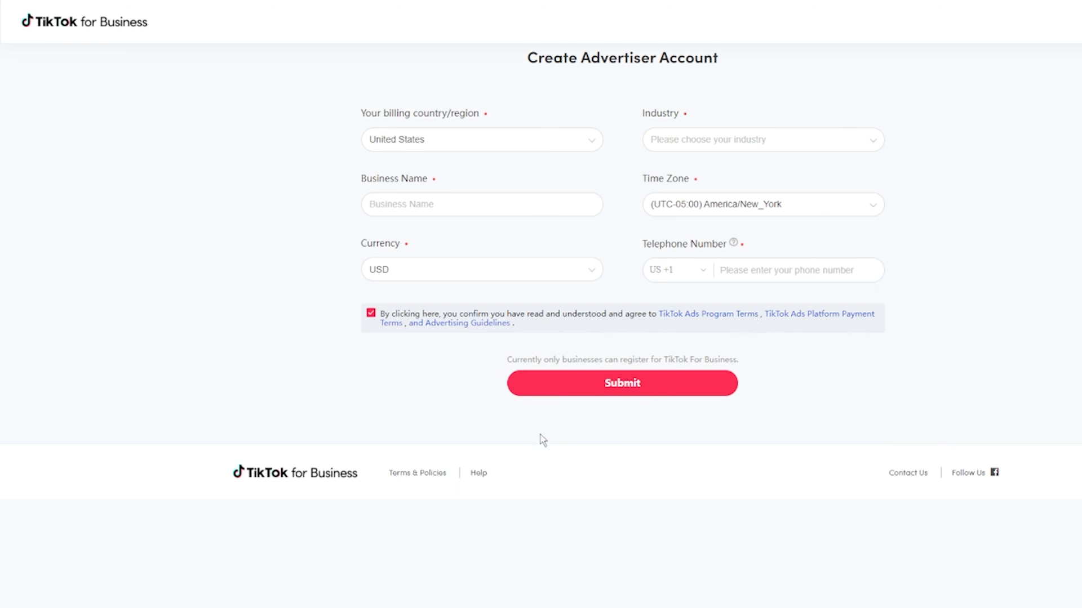
- Submit business details, set billing state to Arizona with automatic payment, and go to Ads Manager
{"action": "left_click", "coordinate": [620, 383]}
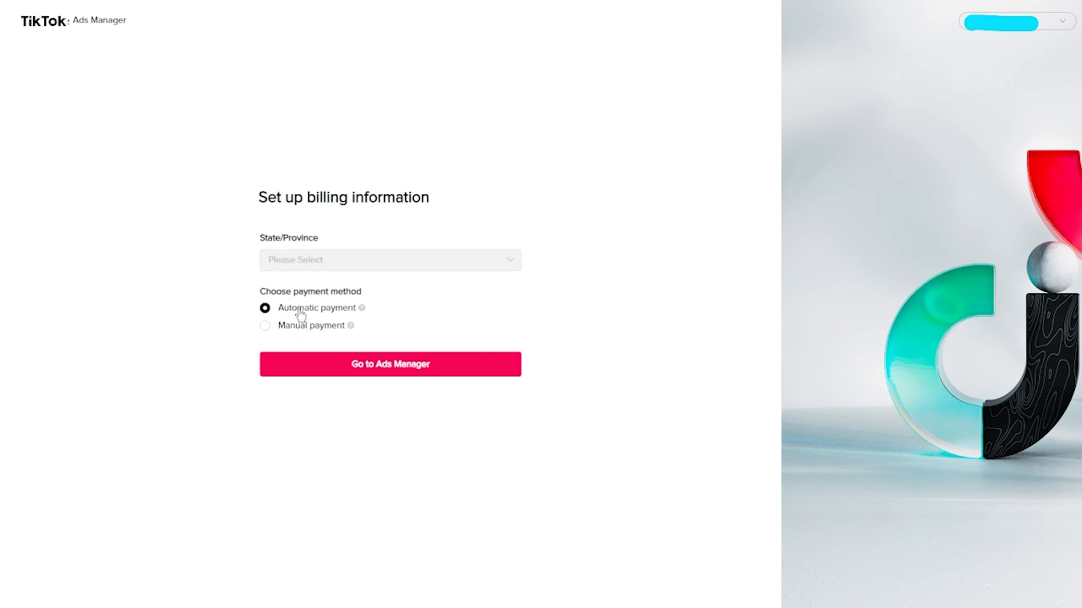
{"action": "left_click", "coordinate": [389, 260]}
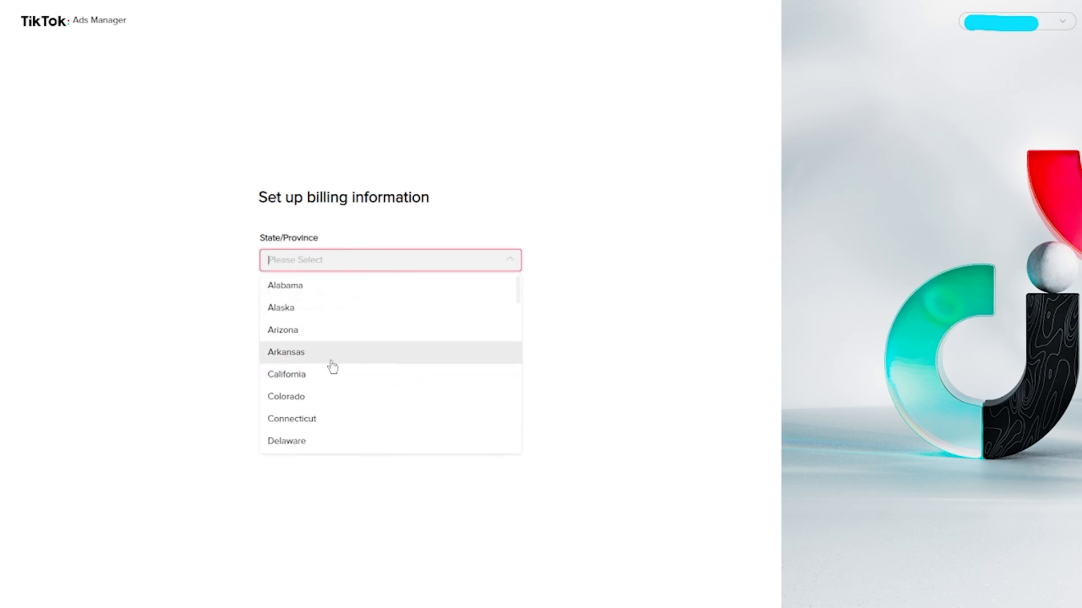
{"action": "left_click", "coordinate": [283, 329]}
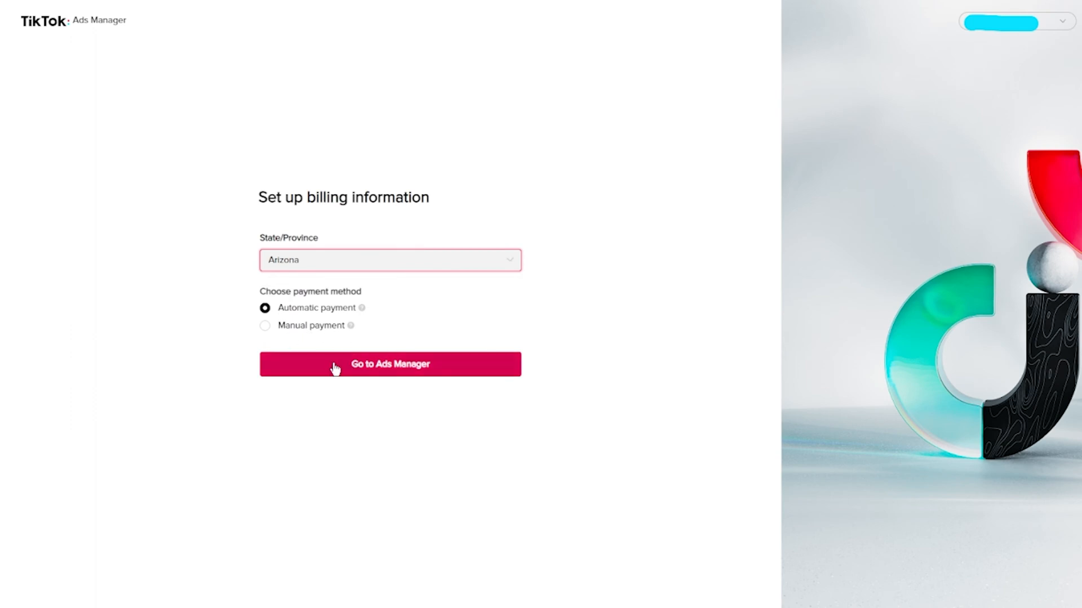
{"action": "left_click", "coordinate": [390, 364]}
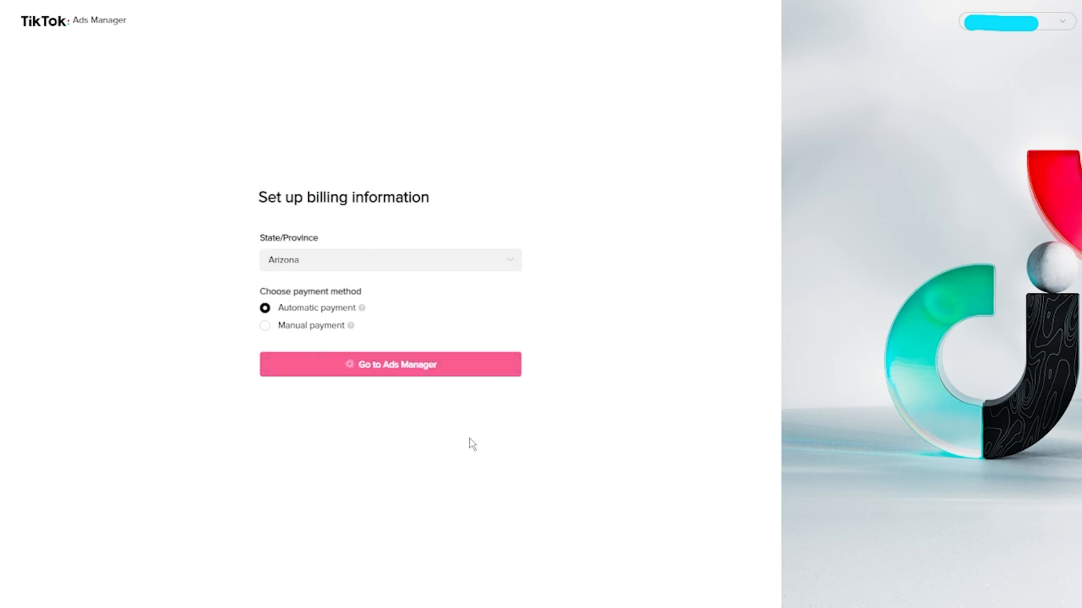
{"action": "left_click", "coordinate": [389, 364]}
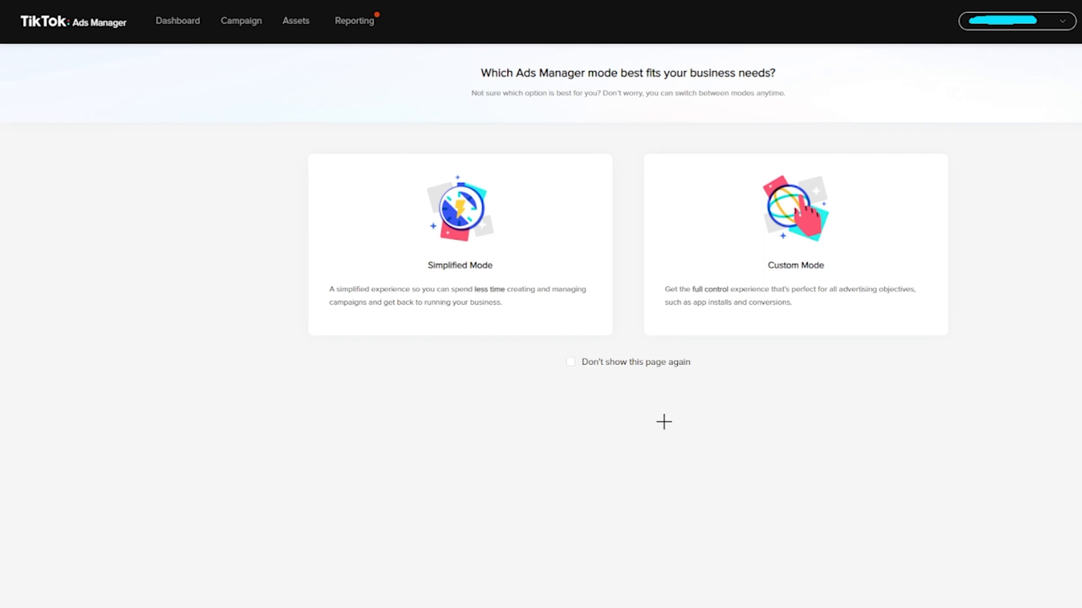
{"action": "mouse_move", "coordinate": [415, 128]}
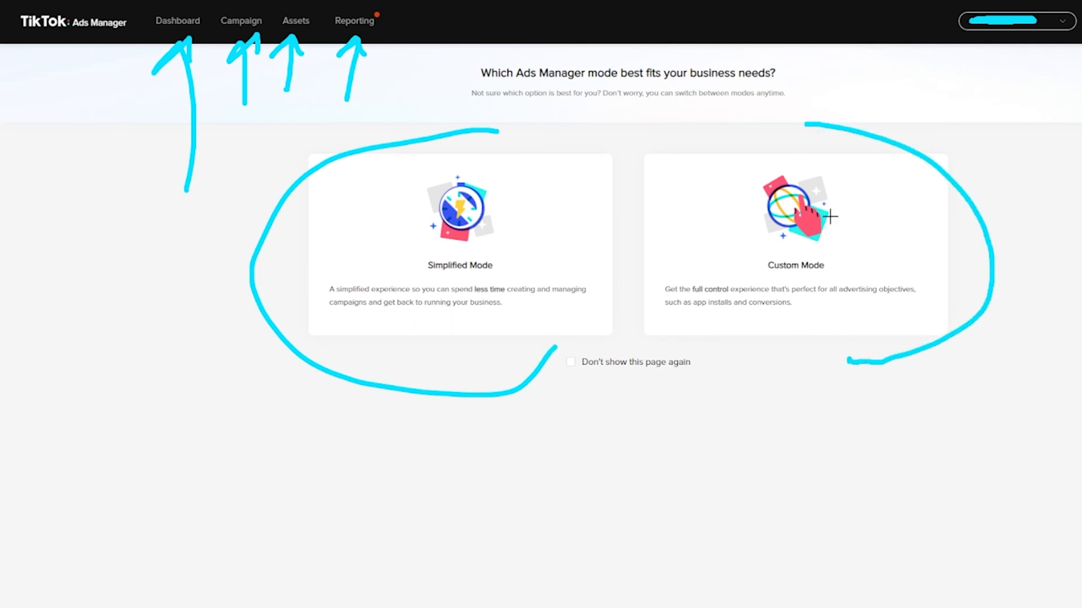
{"action": "mouse_move", "coordinate": [769, 240]}
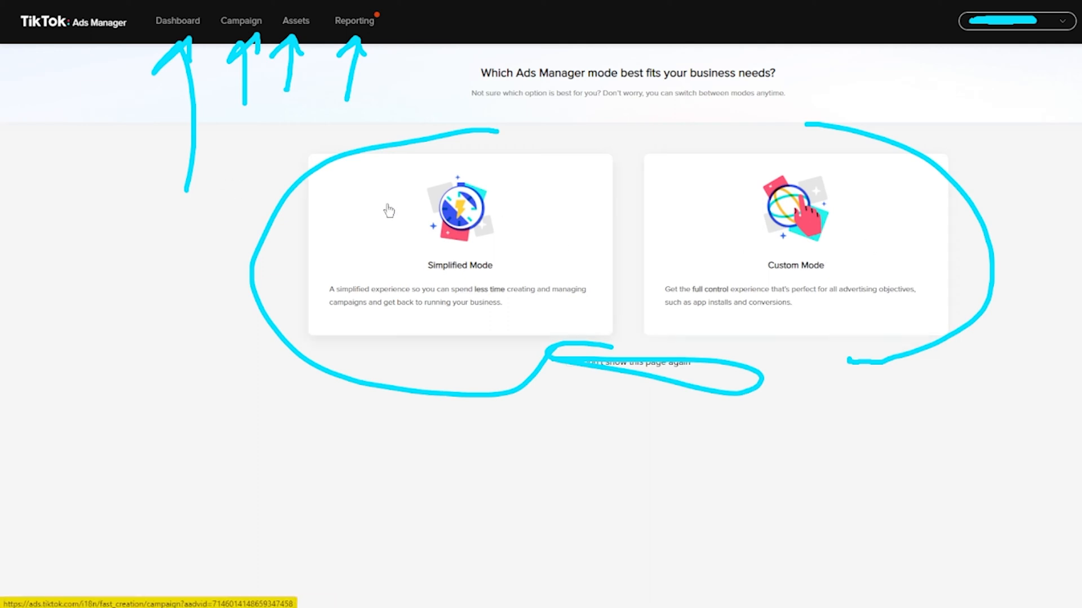
{"action": "mouse_move", "coordinate": [326, 466]}
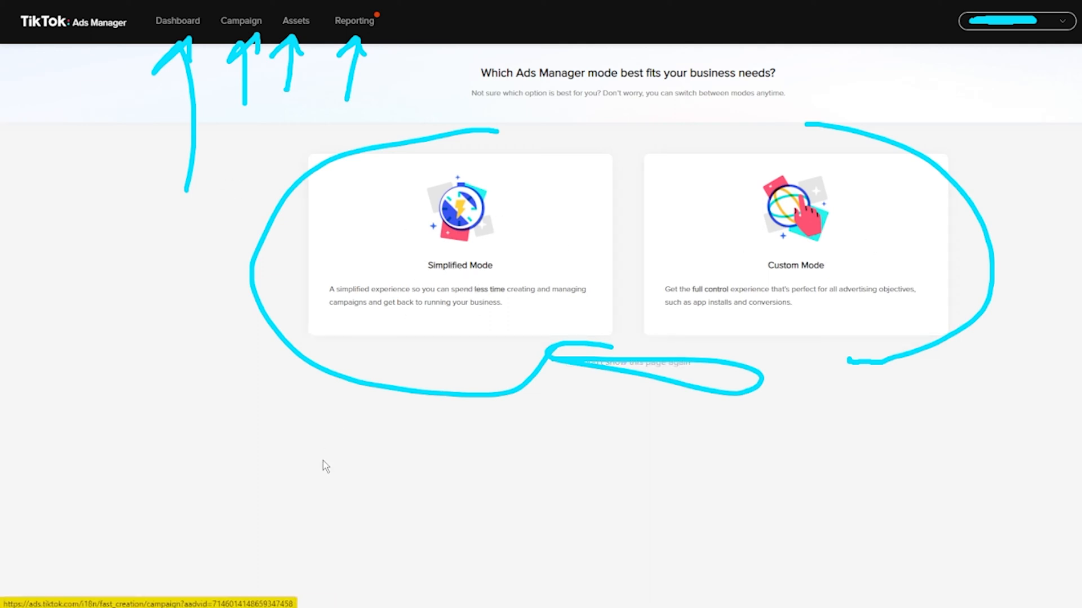
- Pick the Simplified Mode card on the mode selection page
{"action": "left_click", "coordinate": [460, 244]}
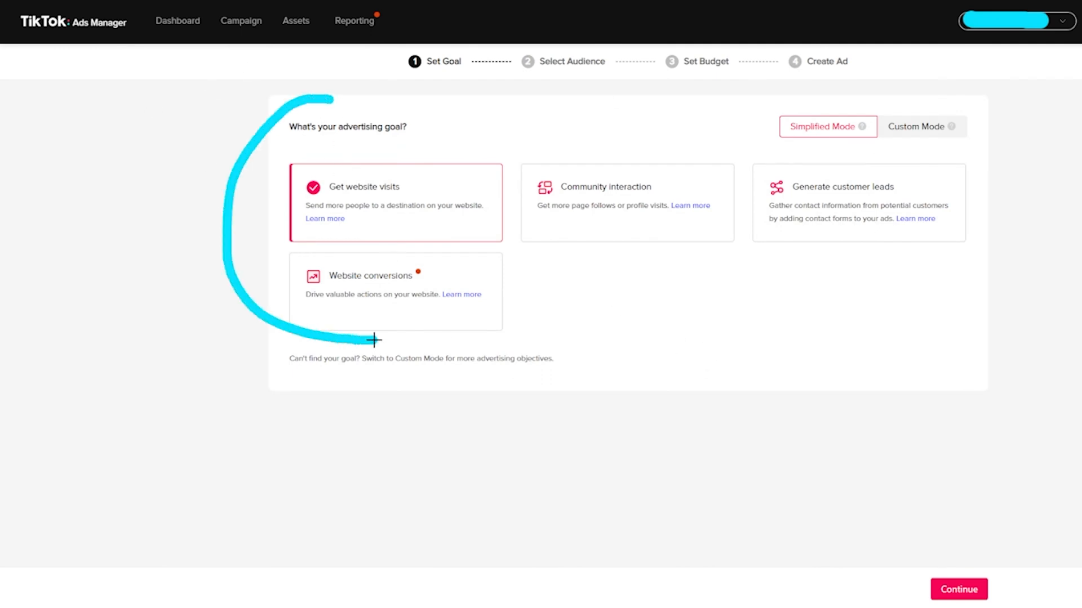
{"action": "mouse_move", "coordinate": [629, 162]}
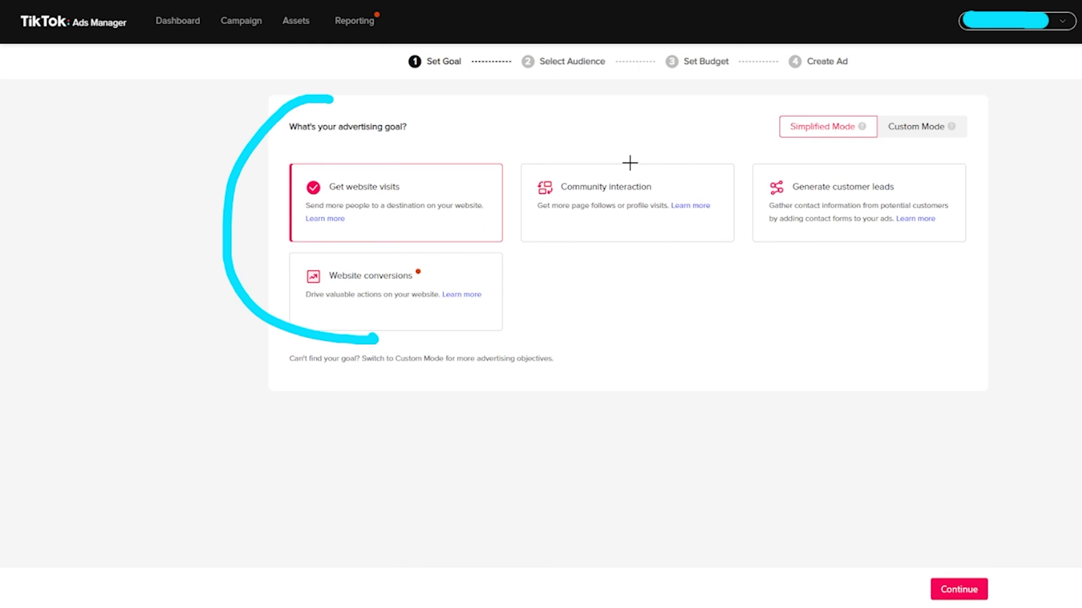
{"action": "mouse_move", "coordinate": [894, 167]}
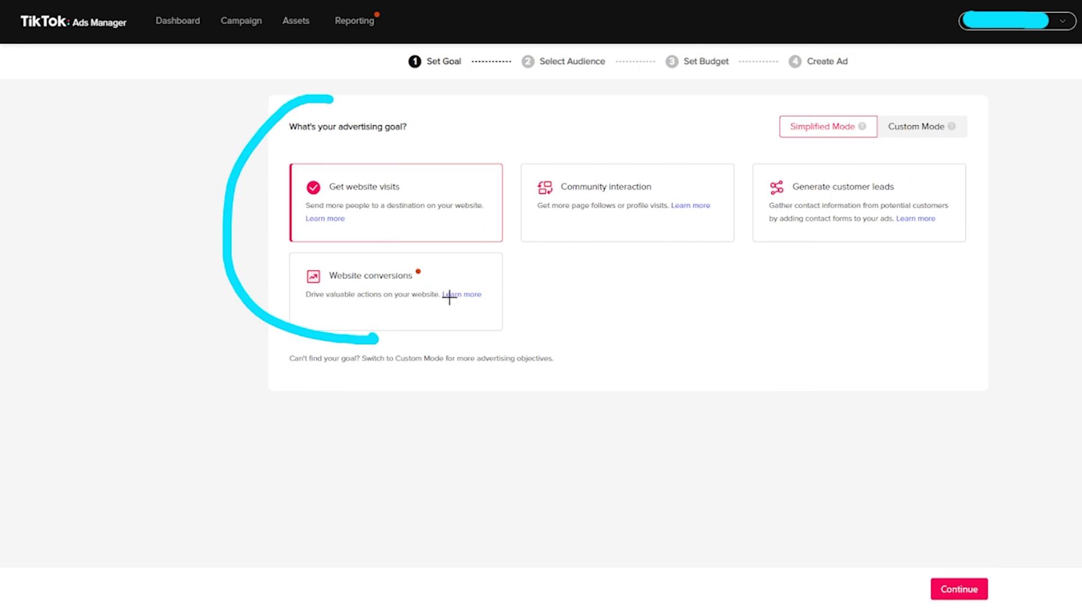
{"action": "mouse_move", "coordinate": [376, 138]}
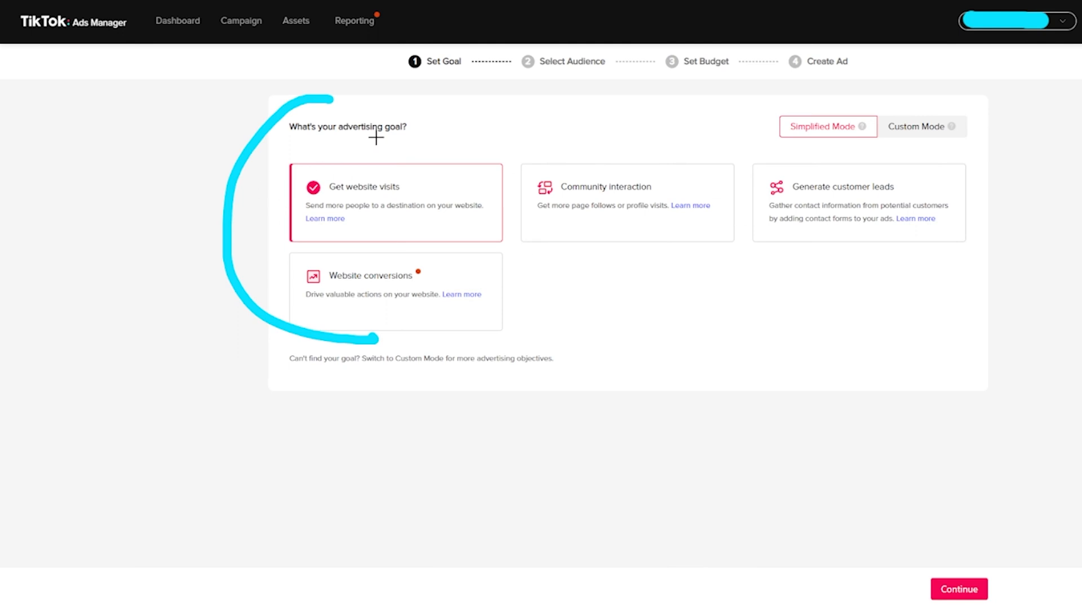
{"action": "mouse_move", "coordinate": [961, 523]}
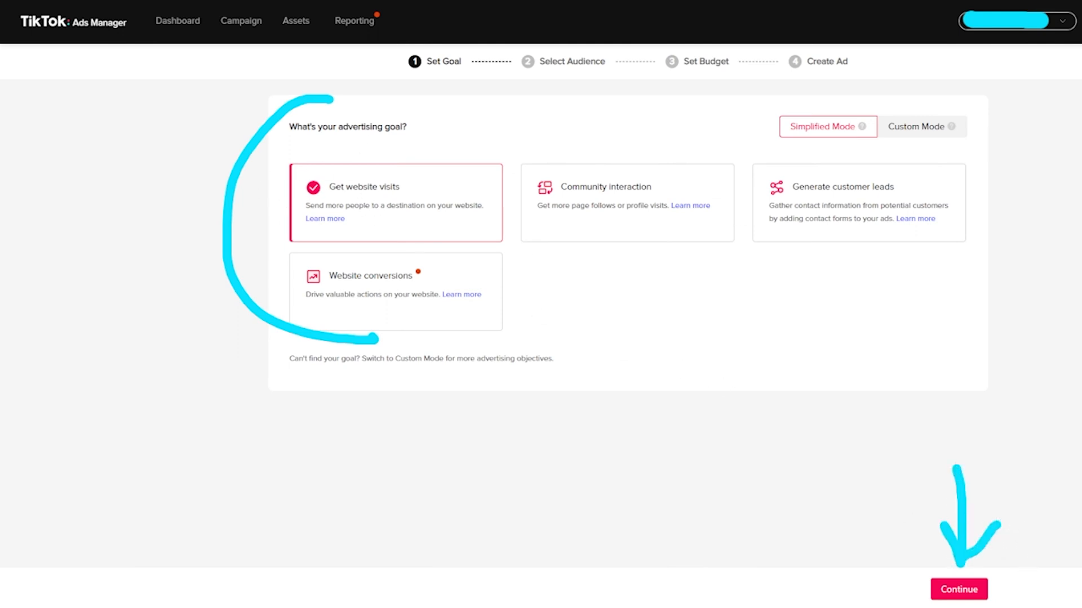
- Continue with 'Get website visits' as the advertising goal
{"action": "left_click", "coordinate": [958, 589]}
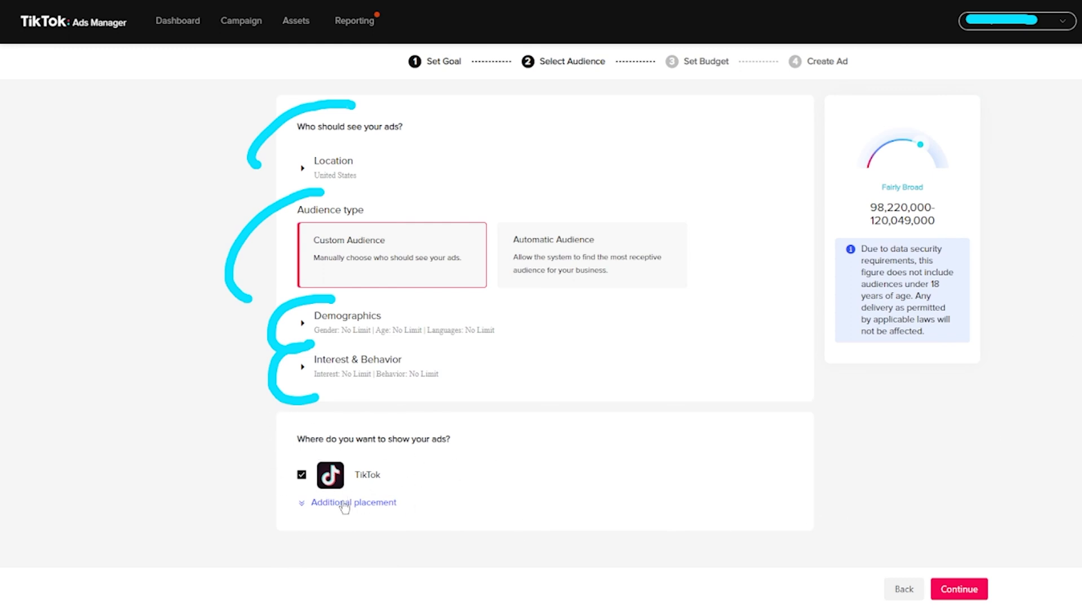
- Continue past the audience step with the default United States custom audience
{"action": "left_click", "coordinate": [353, 502]}
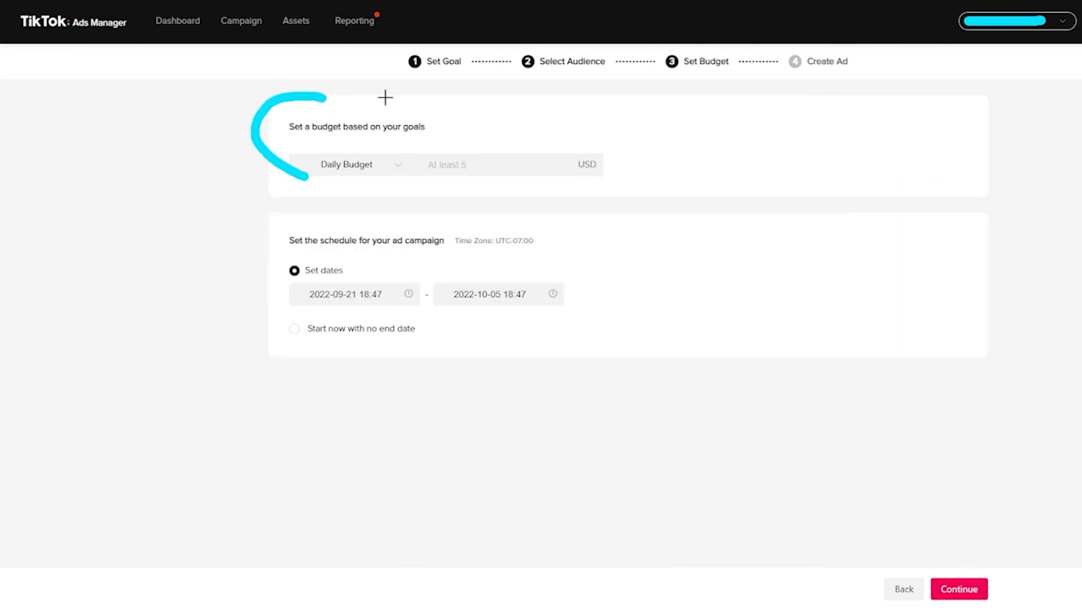
- Enter a 200.00 USD daily budget, keep the dated schedule, and continue to Create Ad
{"action": "left_click", "coordinate": [497, 164]}
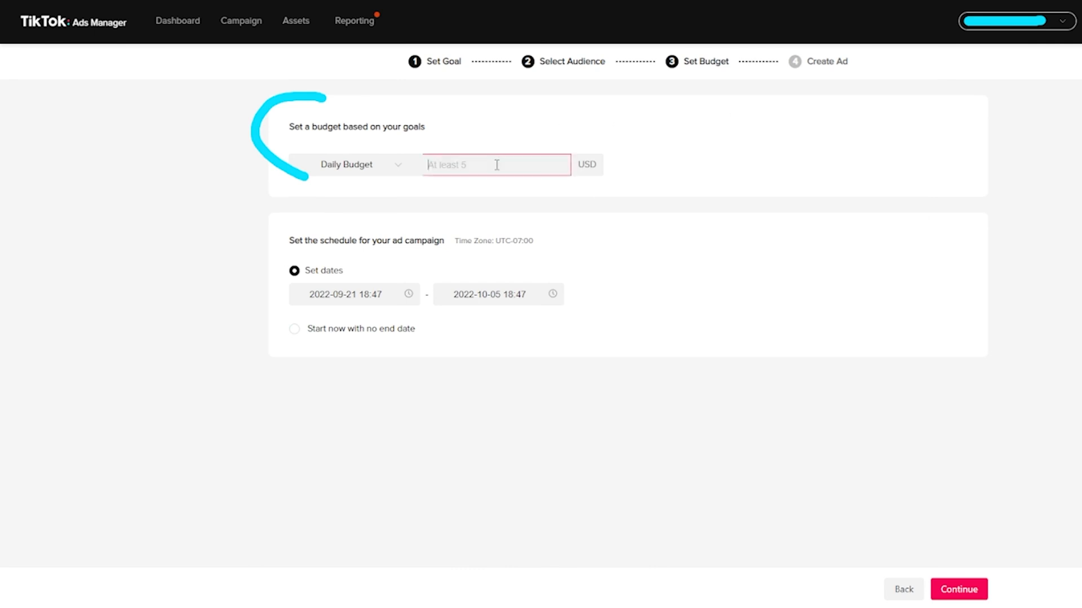
{"action": "type", "text": "200.00"}
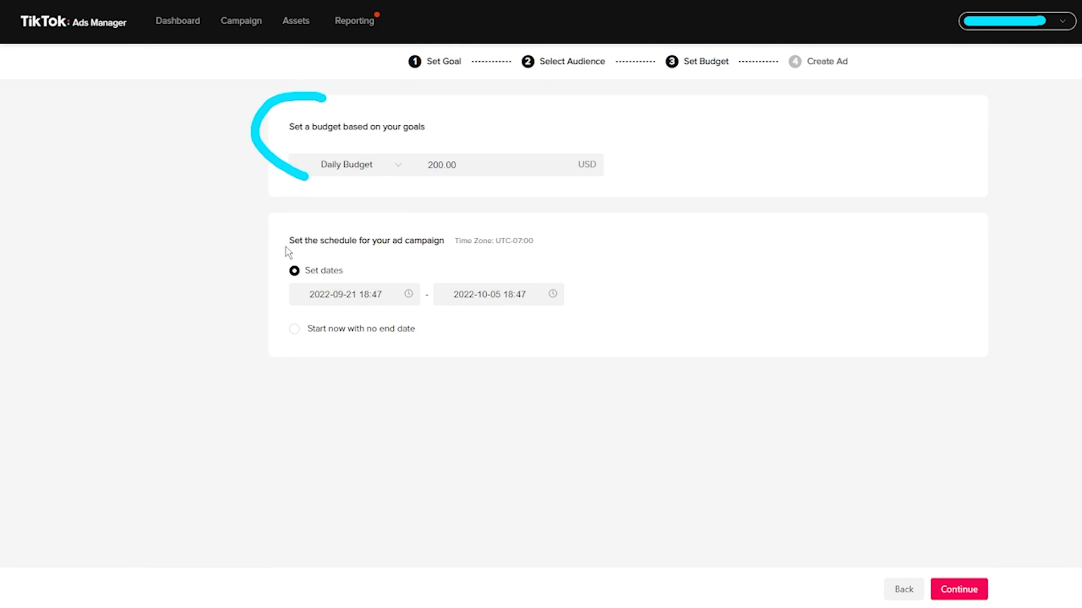
{"action": "triple_click", "coordinate": [366, 240]}
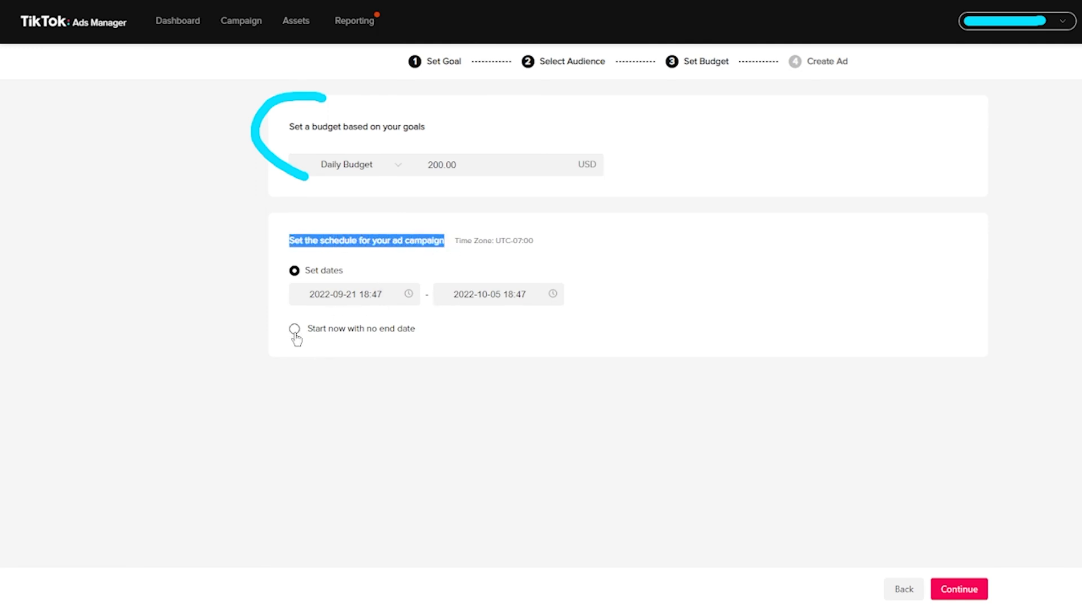
{"action": "mouse_move", "coordinate": [552, 297]}
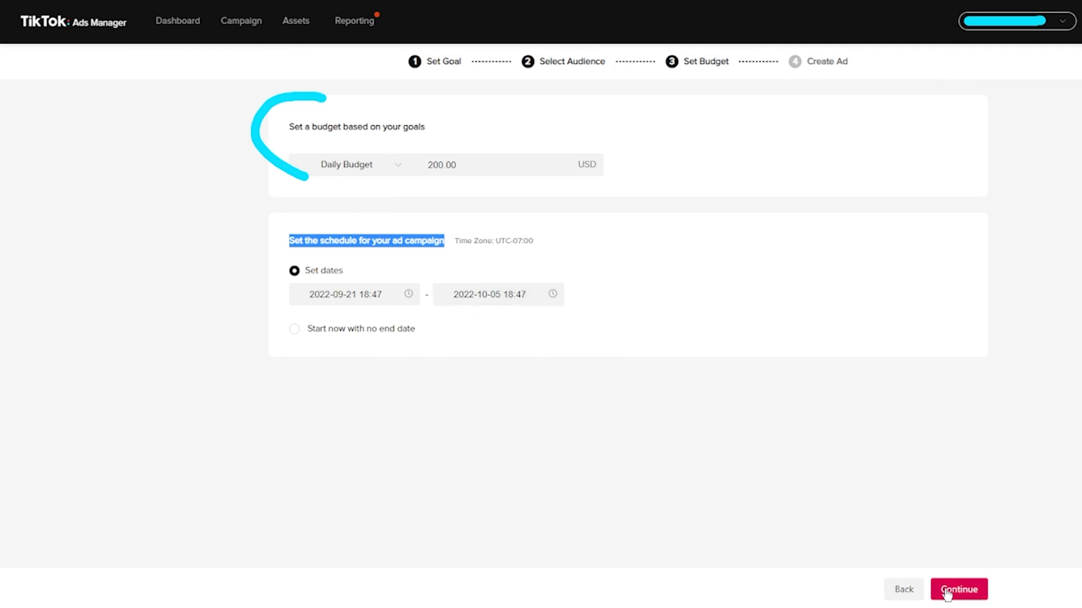
{"action": "left_click", "coordinate": [957, 589]}
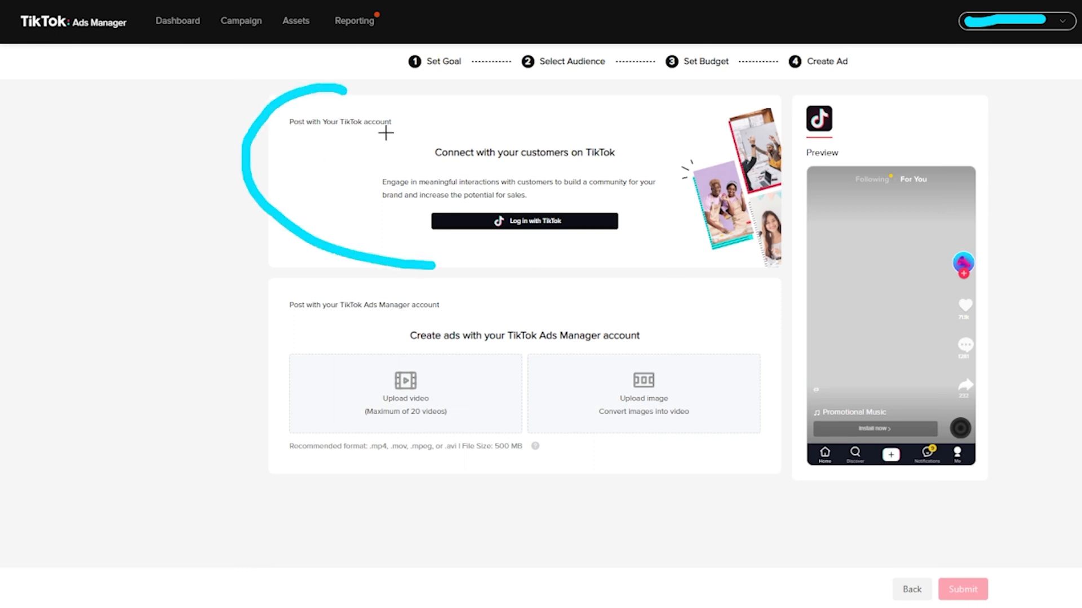
{"action": "mouse_move", "coordinate": [454, 240]}
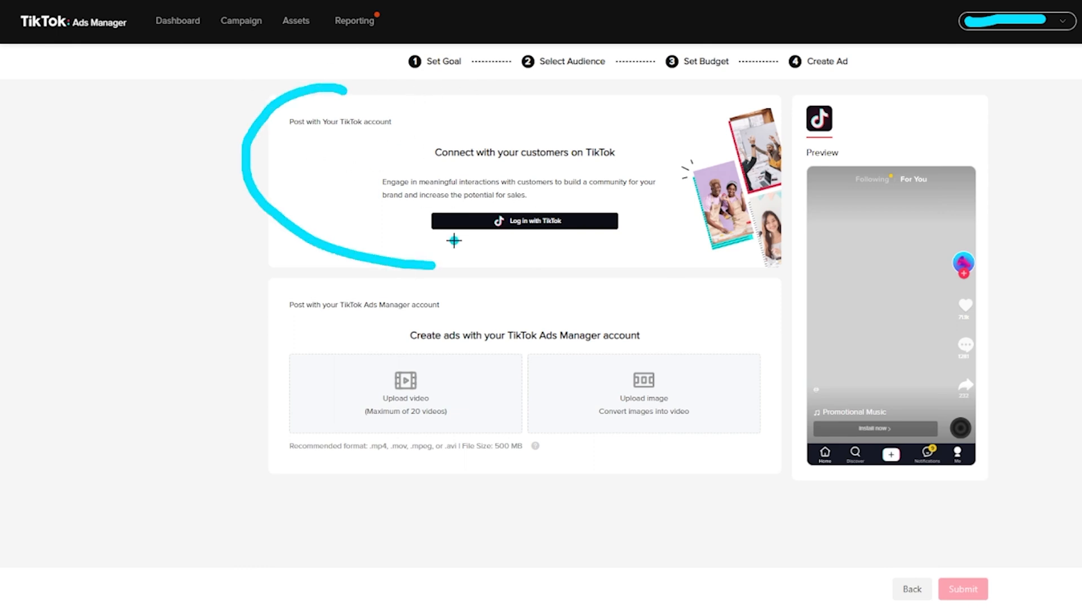
{"action": "left_click_drag", "start_coordinate": [453, 241], "coordinate": [601, 247]}
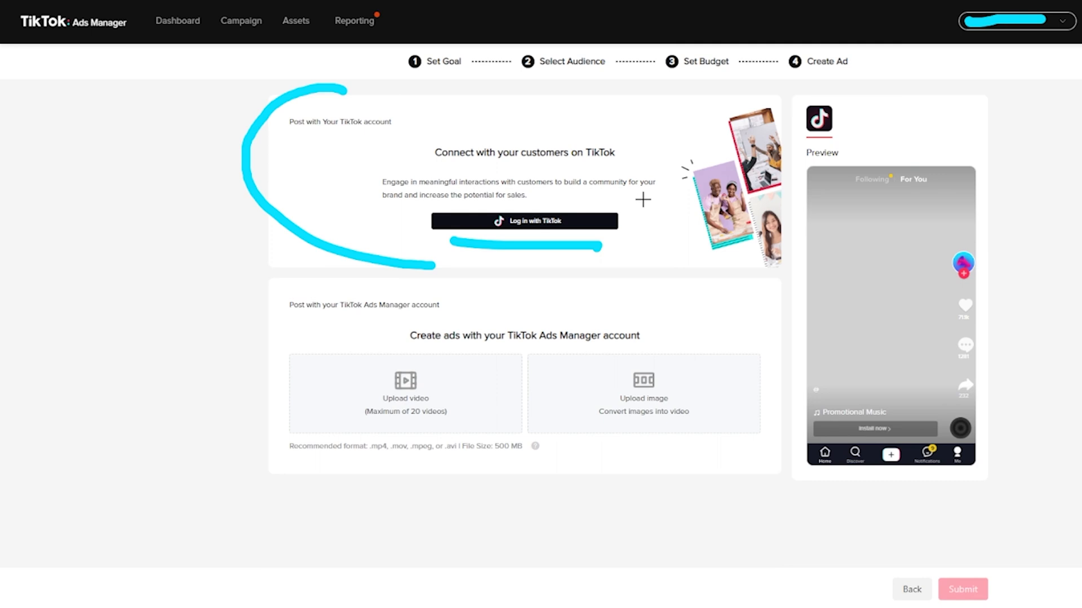
{"action": "mouse_move", "coordinate": [639, 199]}
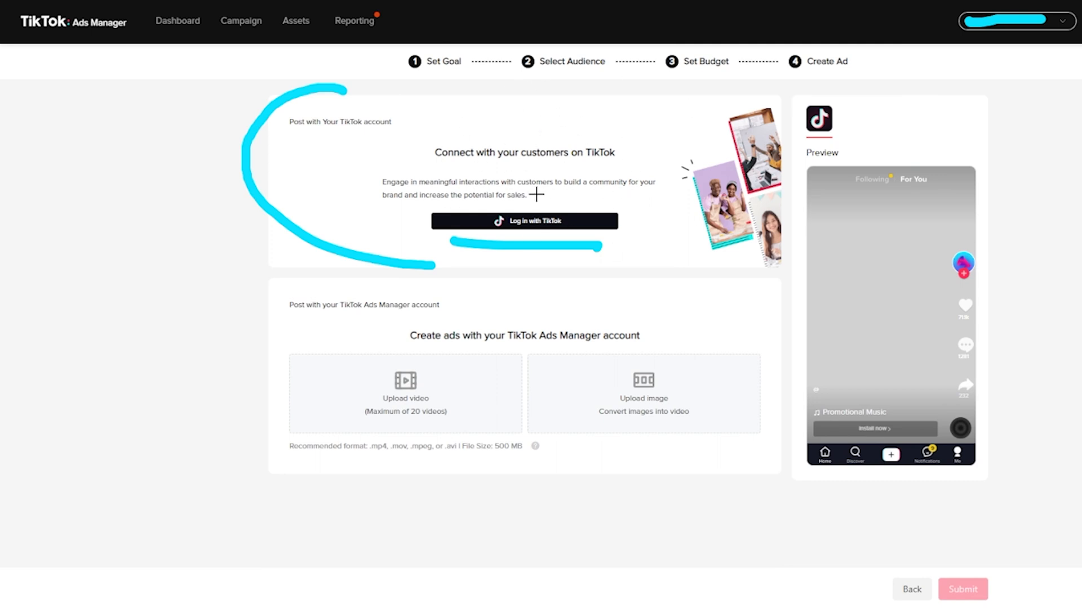
{"action": "mouse_move", "coordinate": [557, 364]}
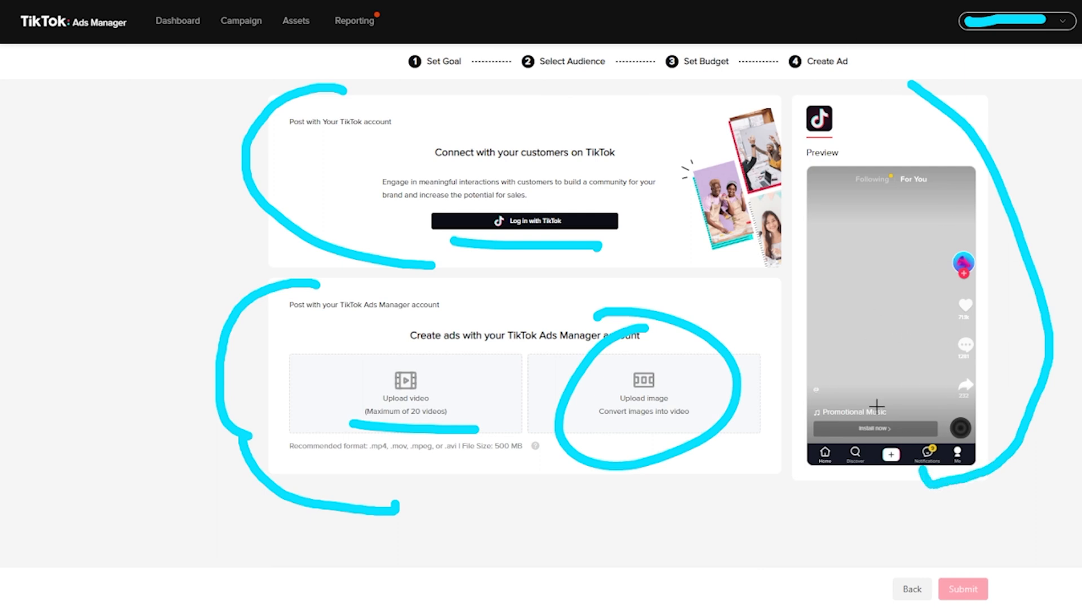
{"action": "mouse_move", "coordinate": [990, 296]}
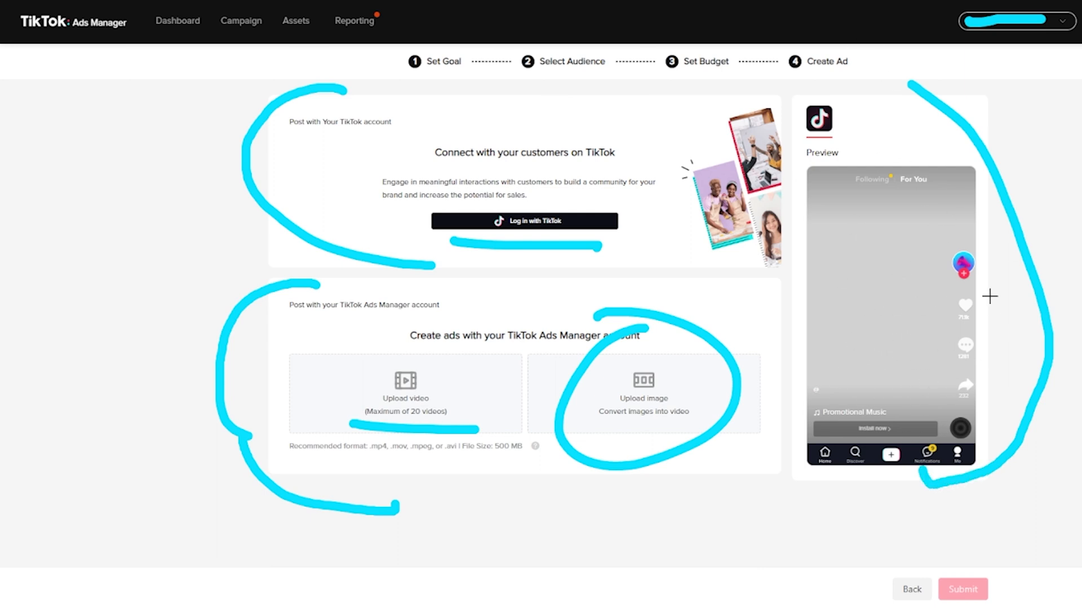
{"action": "mouse_move", "coordinate": [872, 333]}
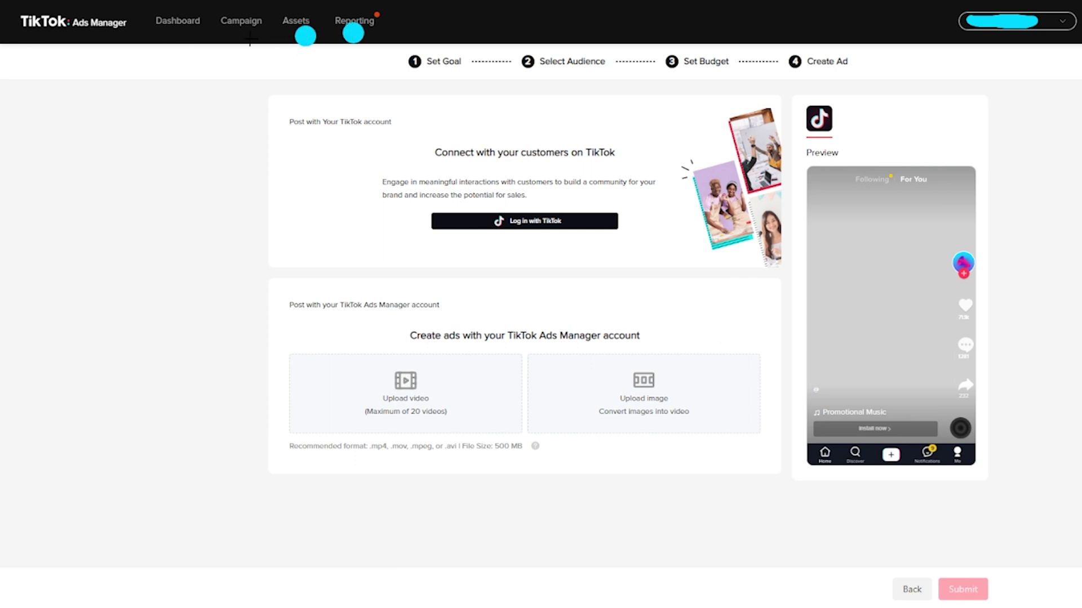
{"action": "mouse_move", "coordinate": [728, 286]}
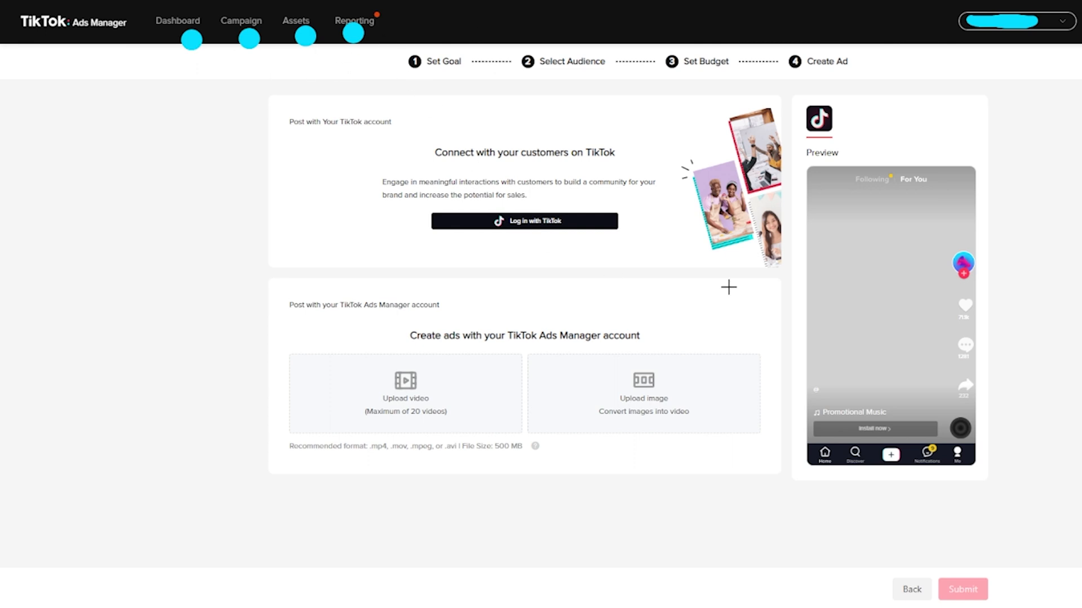